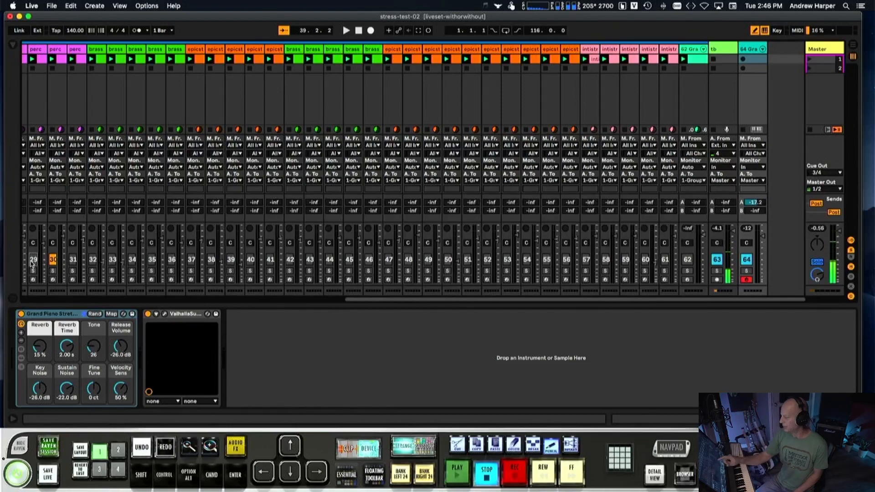
Scroll the mixer left so track 1 Group and the first bbc tracks come into view
{"action": "scroll", "scroll_direction": "left", "scroll_amount": 3}
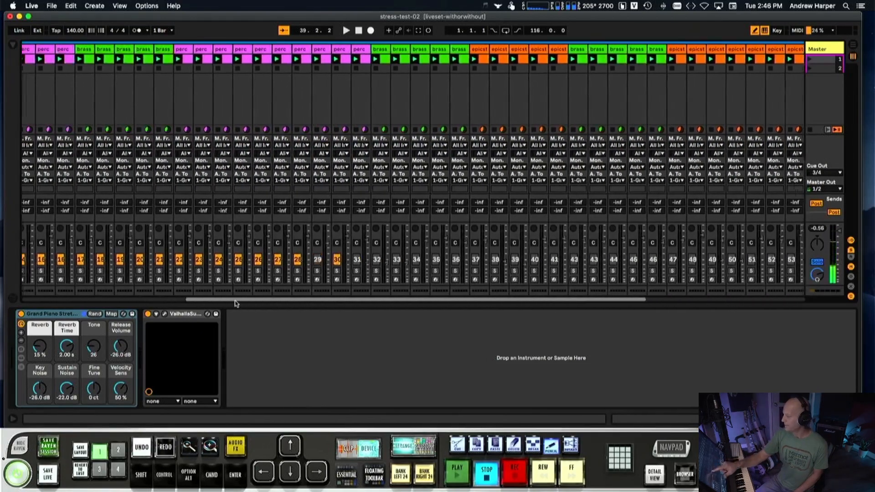
{"action": "scroll", "scroll_direction": "left", "scroll_amount": 3}
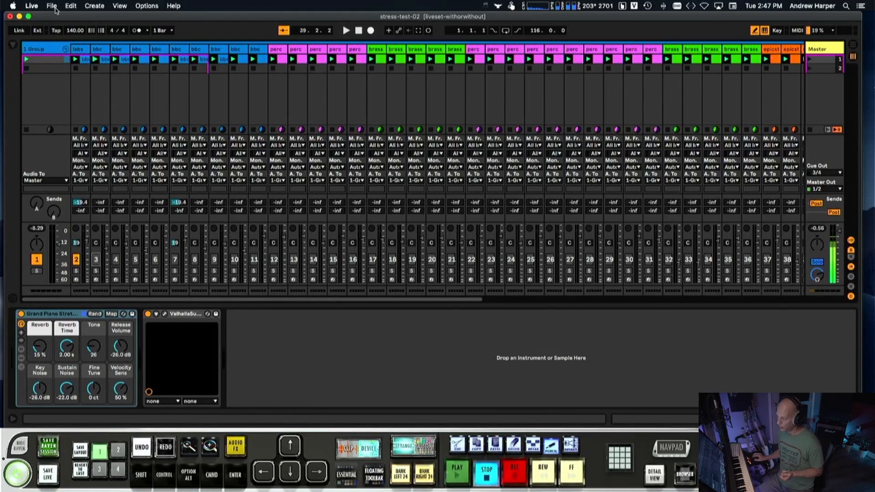
{"action": "mouse_move", "coordinate": [78, 275]}
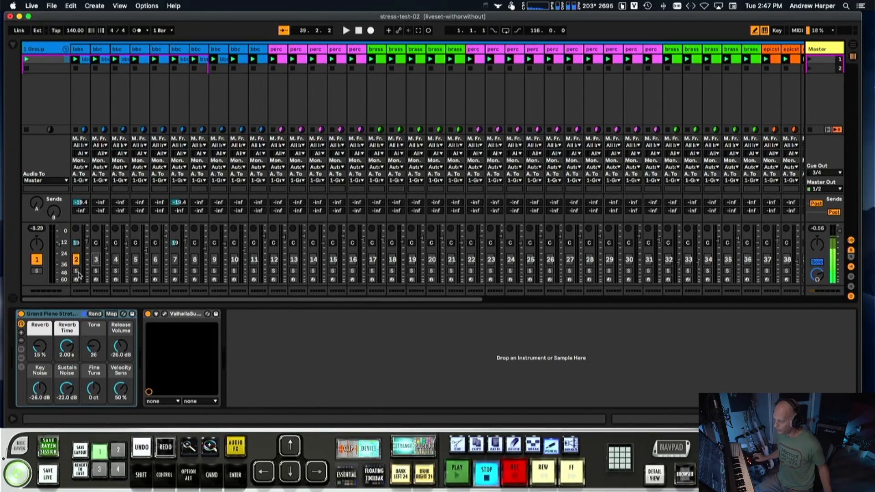
Select the second track in the group before starting playback
{"action": "left_click", "coordinate": [80, 50]}
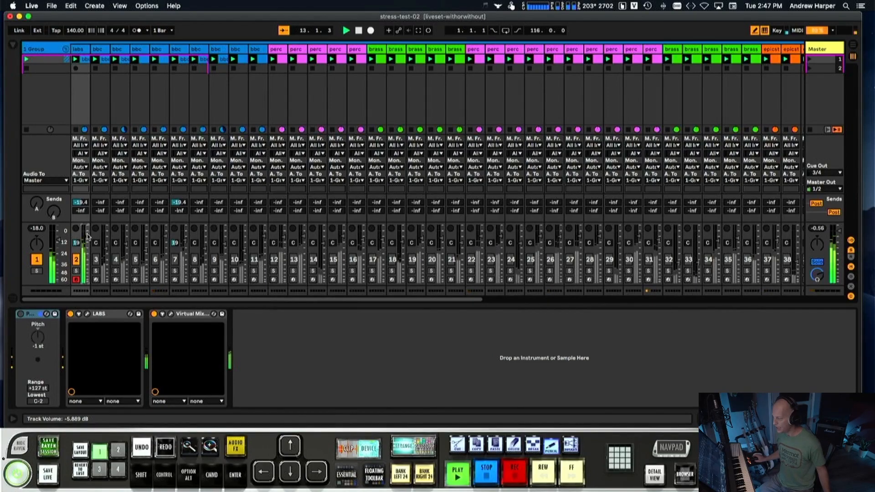
{"action": "key", "text": "cmd+tab"}
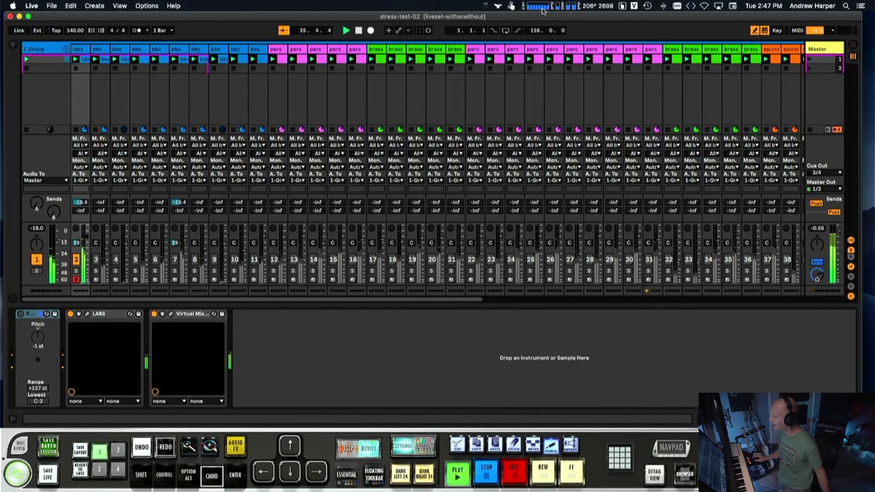
{"action": "left_click", "coordinate": [541, 6]}
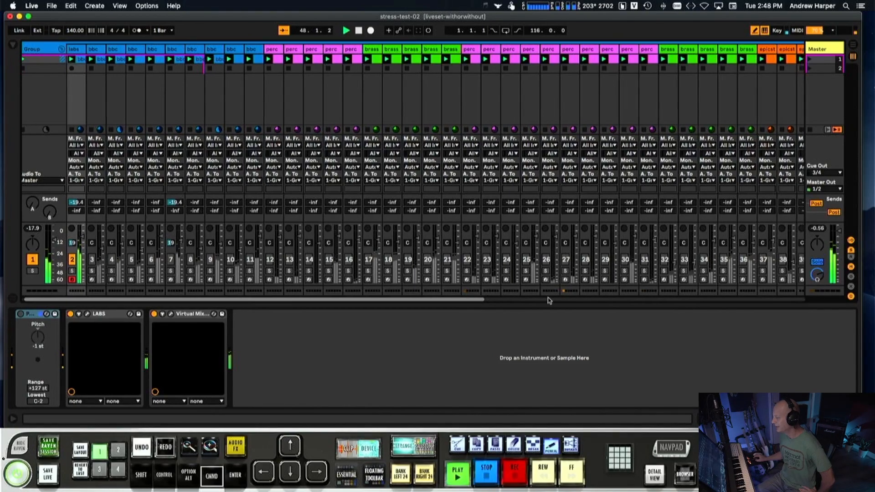
Inspect epicst track 56's instrument, then arm the third bbc track alongside the second
{"action": "scroll", "scroll_direction": "right", "scroll_amount": 3}
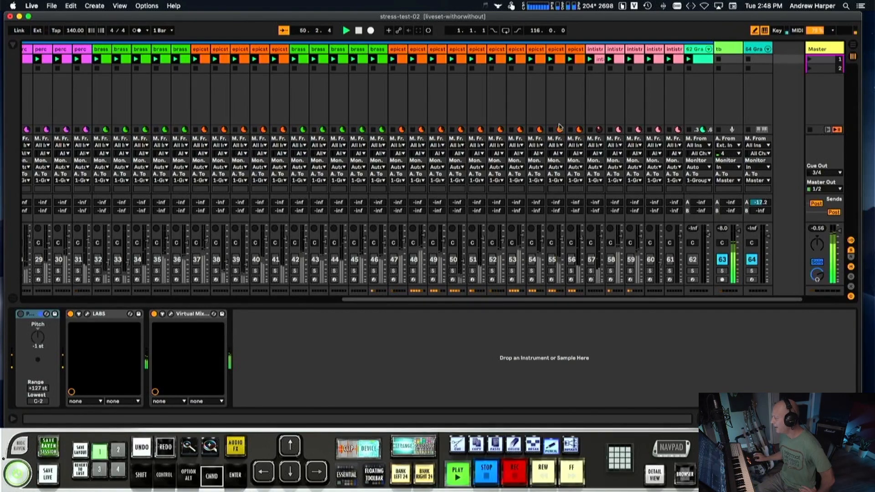
{"action": "left_click", "coordinate": [555, 51]}
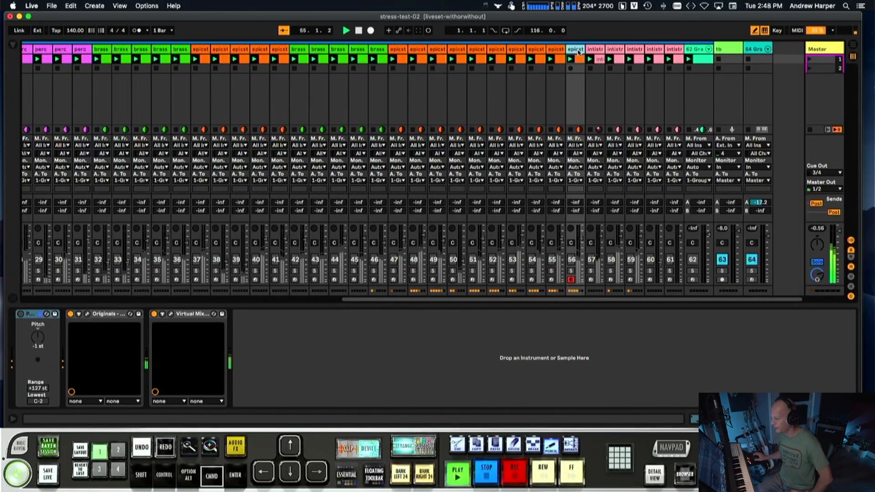
{"action": "left_click", "coordinate": [594, 49]}
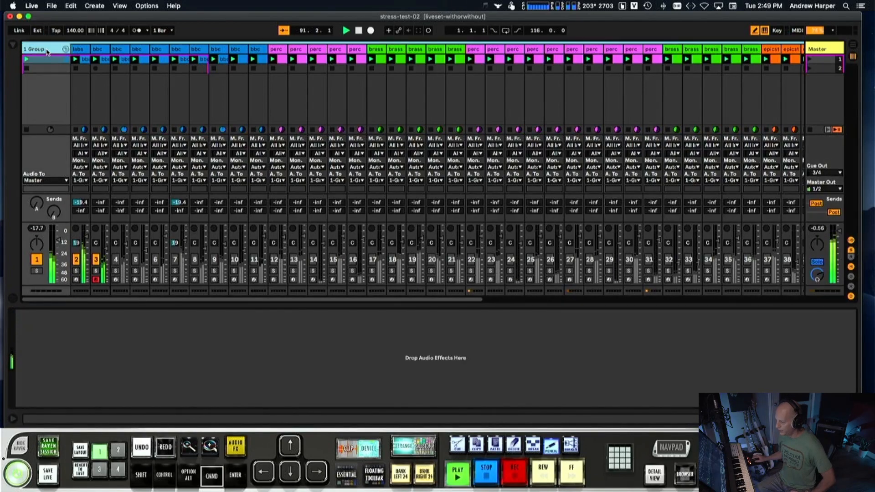
Arm the third bbc track and reveal its clip holding one long C2 note
{"action": "left_click", "coordinate": [99, 49]}
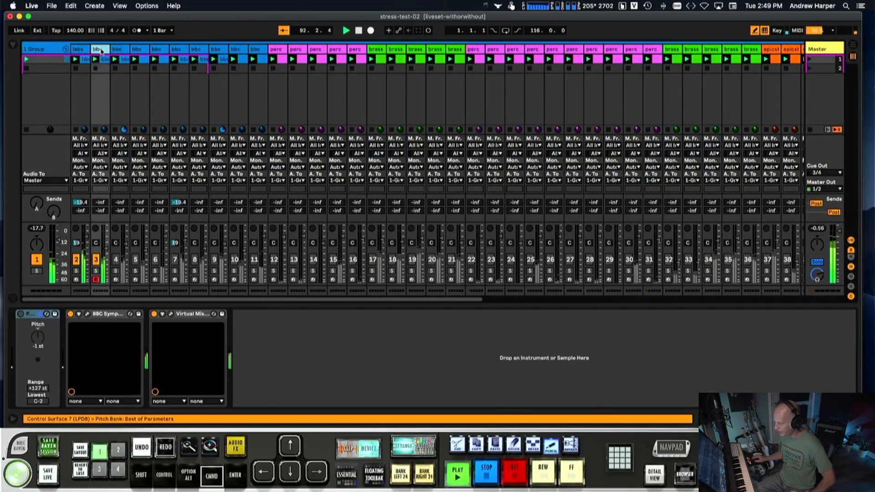
{"action": "left_click", "coordinate": [87, 314]}
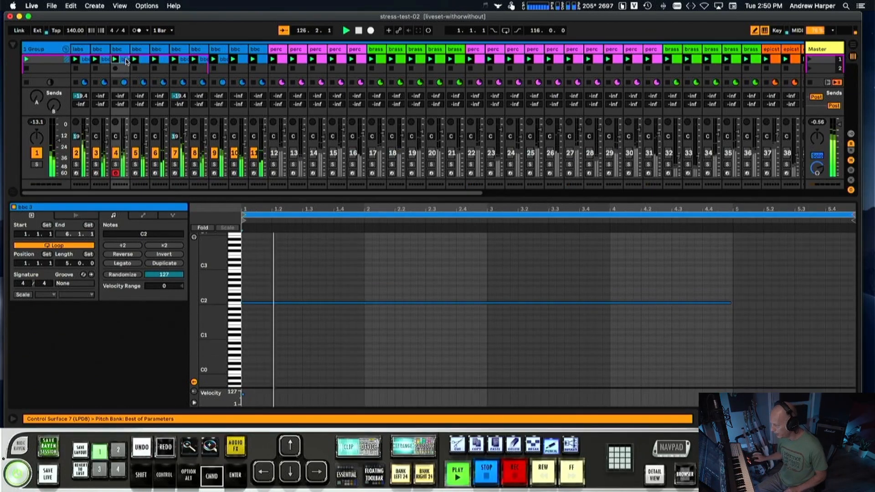
Launch more looping clips, including the perc and brass loops
{"action": "left_click", "coordinate": [136, 60]}
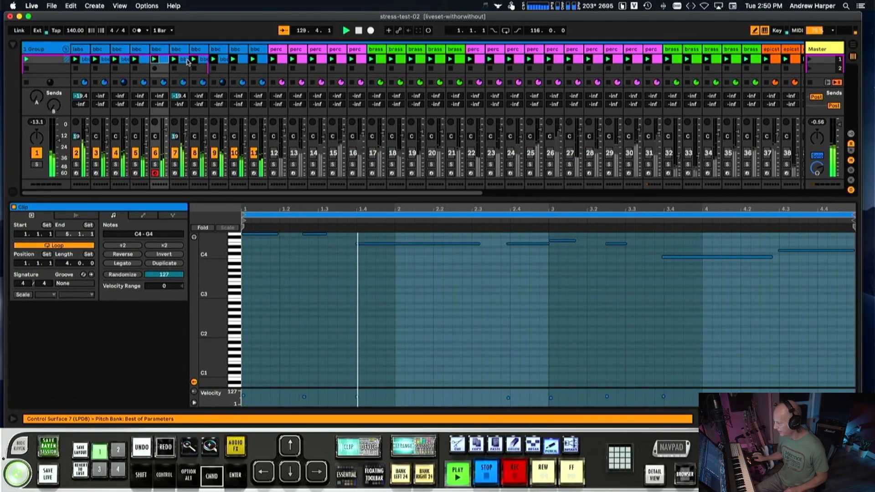
{"action": "left_click", "coordinate": [178, 58]}
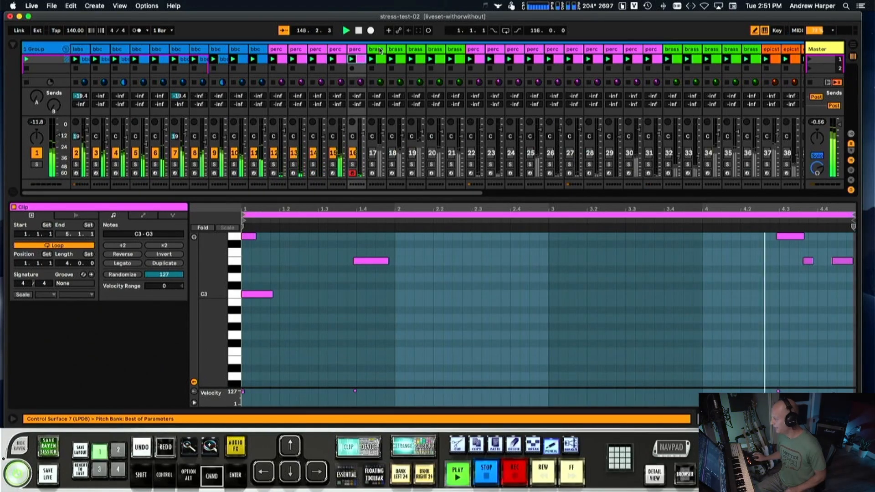
{"action": "left_click", "coordinate": [369, 446]}
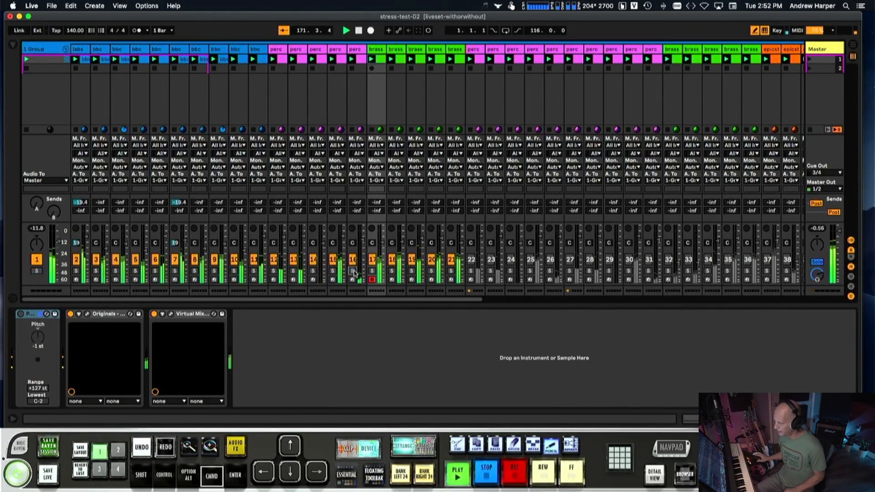
{"action": "left_click", "coordinate": [12, 6]}
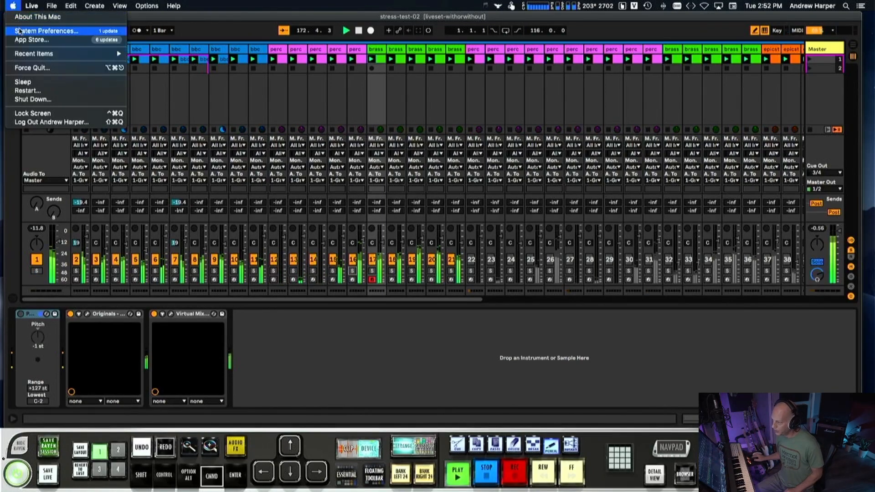
{"action": "left_click", "coordinate": [363, 145]}
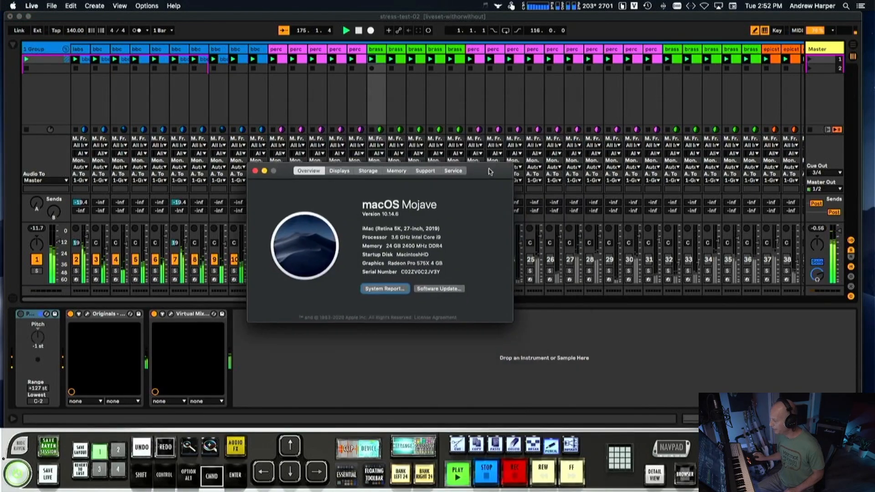
{"action": "left_click_drag", "start_coordinate": [379, 171], "coordinate": [424, 197]}
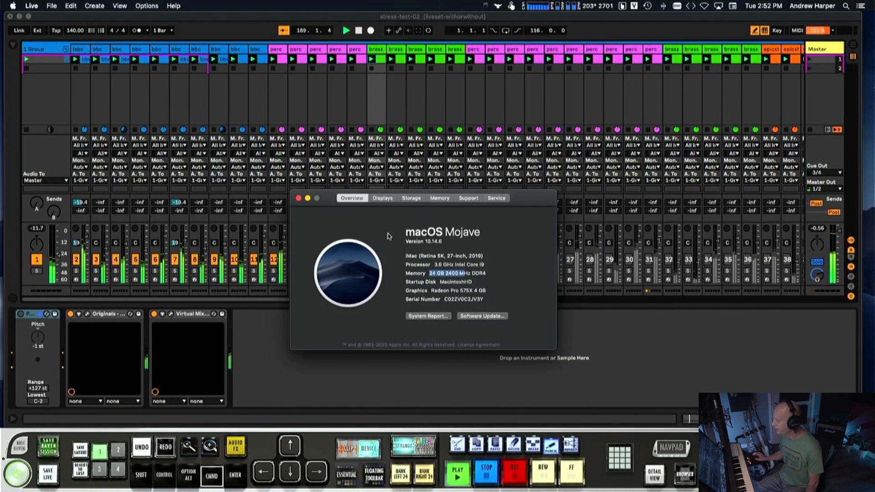
{"action": "left_click", "coordinate": [298, 198]}
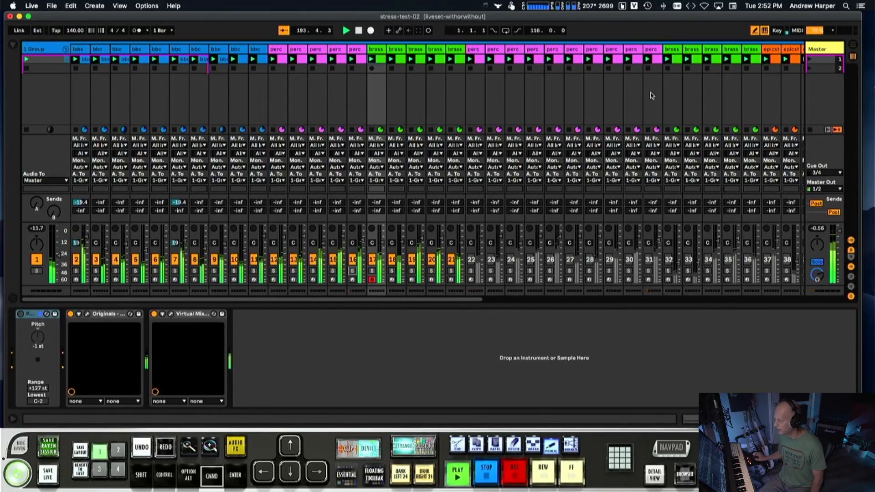
Show the iStat Menus CPU, memory, disk and sensor panel, then dismiss it
{"action": "left_click", "coordinate": [597, 5]}
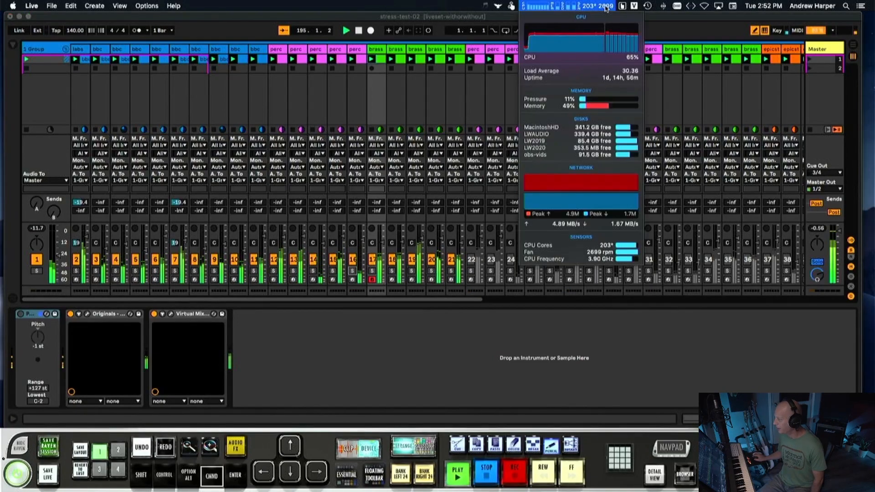
{"action": "left_click", "coordinate": [597, 5]}
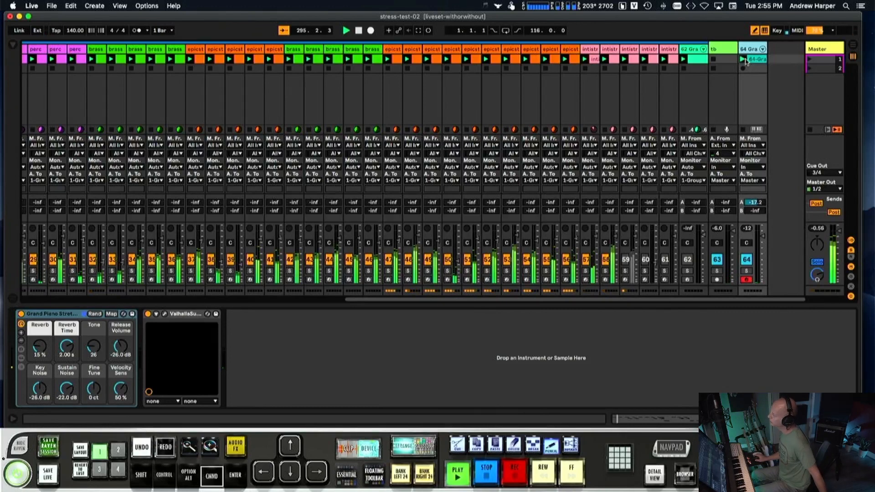
{"action": "left_click", "coordinate": [752, 168]}
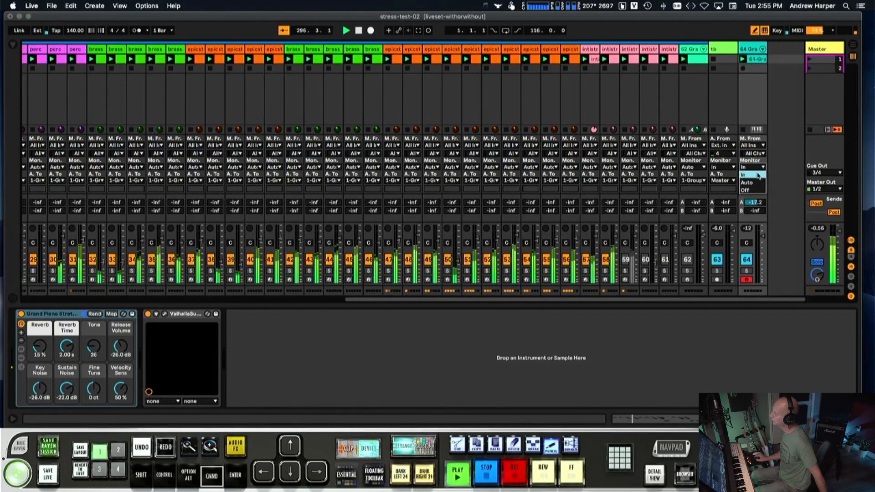
{"action": "left_click", "coordinate": [746, 182]}
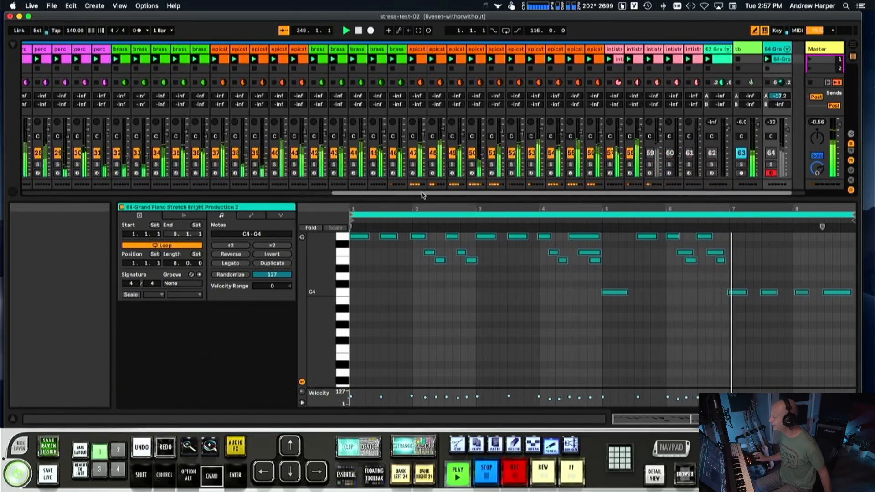
{"action": "scroll", "scroll_direction": "left", "scroll_amount": 3}
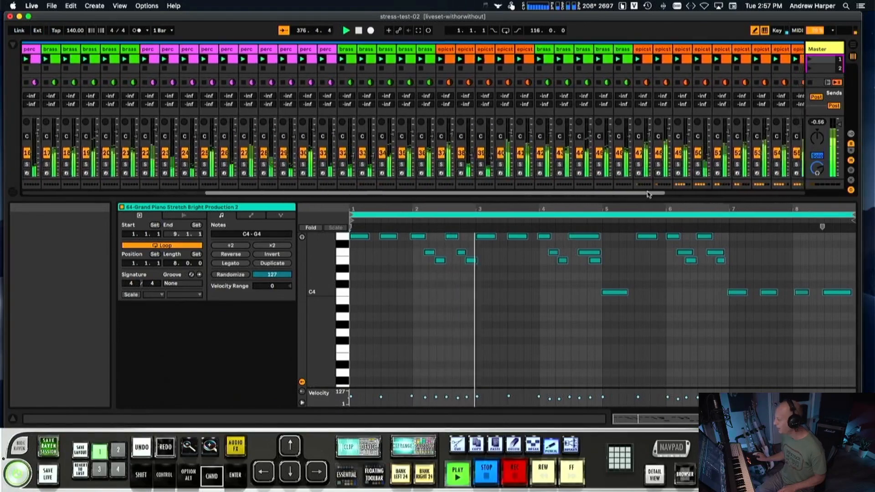
{"action": "scroll", "scroll_direction": "right", "scroll_amount": 3}
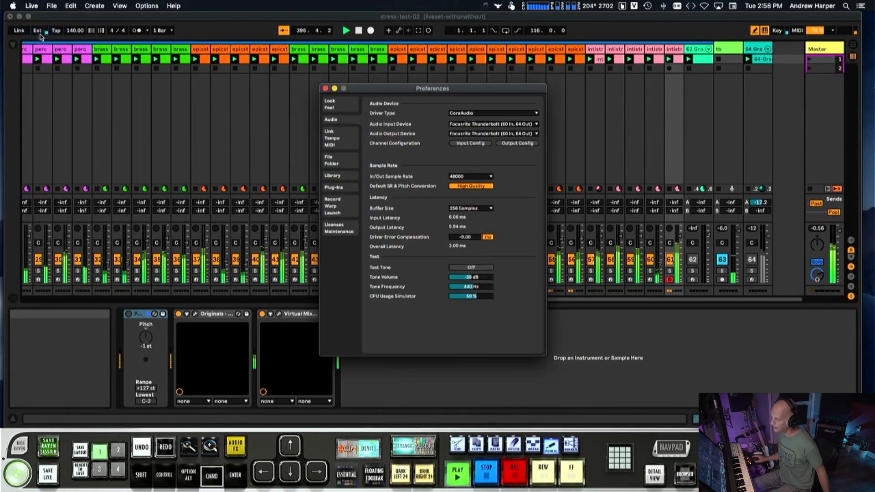
{"action": "mouse_move", "coordinate": [455, 178]}
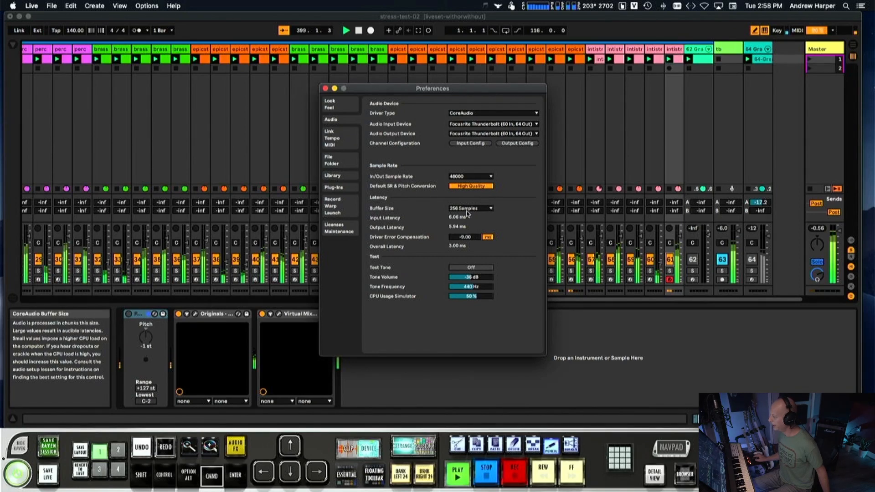
{"action": "mouse_move", "coordinate": [412, 225]}
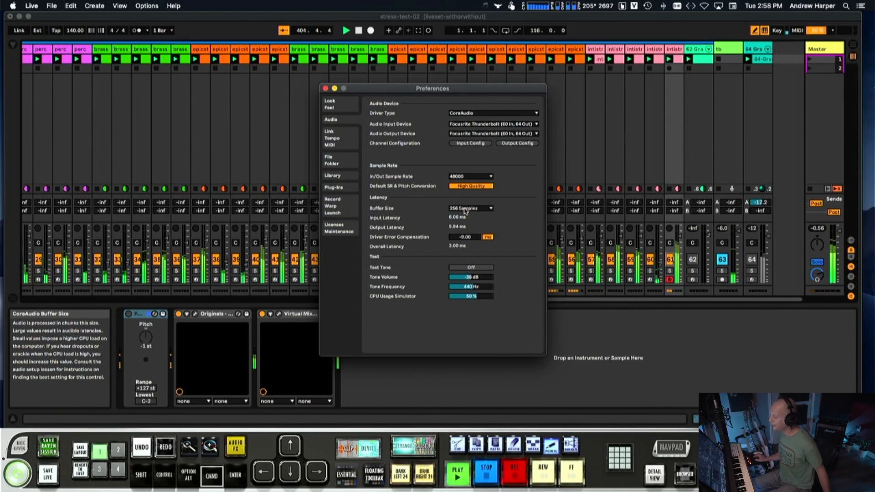
Change the audio buffer size from 256 to 512 samples
{"action": "left_click", "coordinate": [470, 208]}
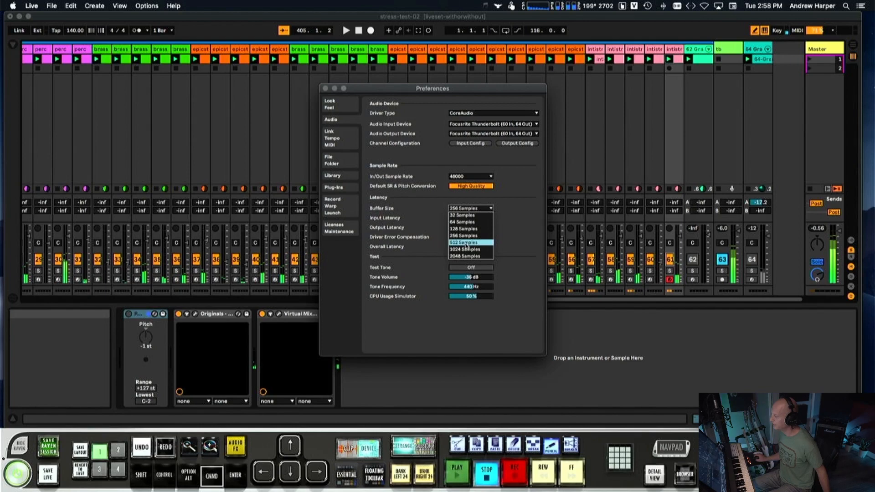
{"action": "left_click", "coordinate": [462, 243]}
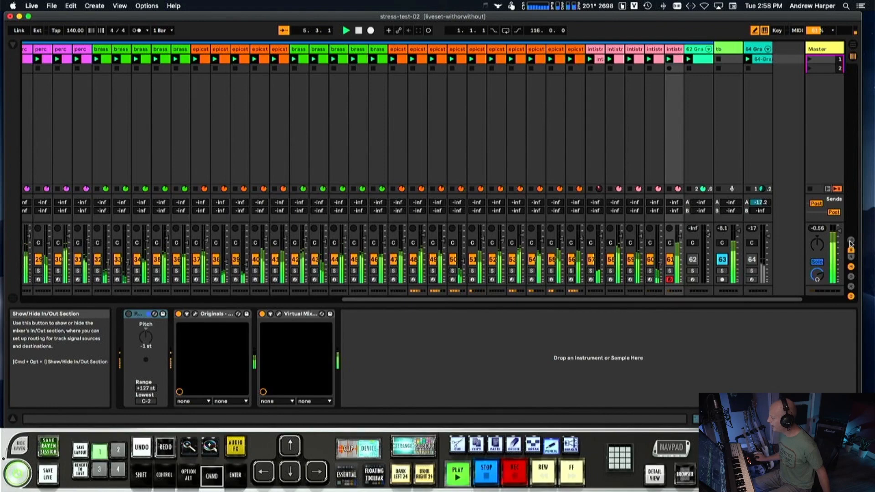
{"action": "left_click", "coordinate": [756, 167]}
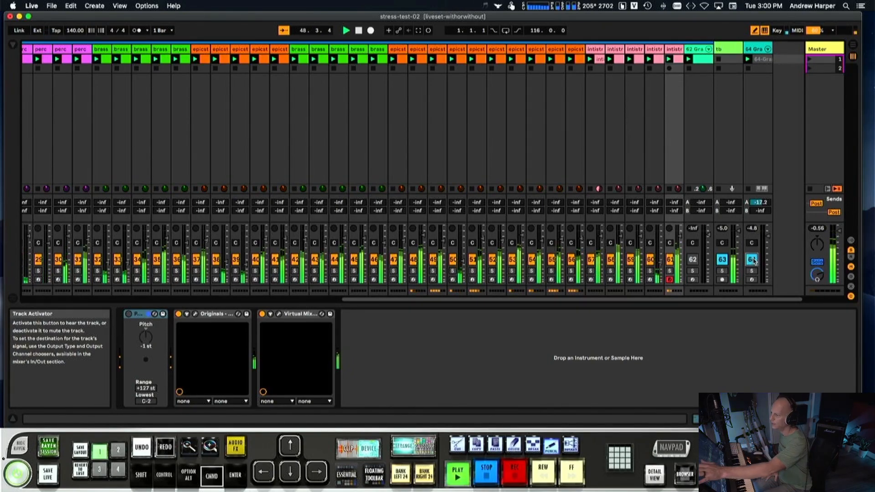
{"action": "left_click", "coordinate": [16, 47]}
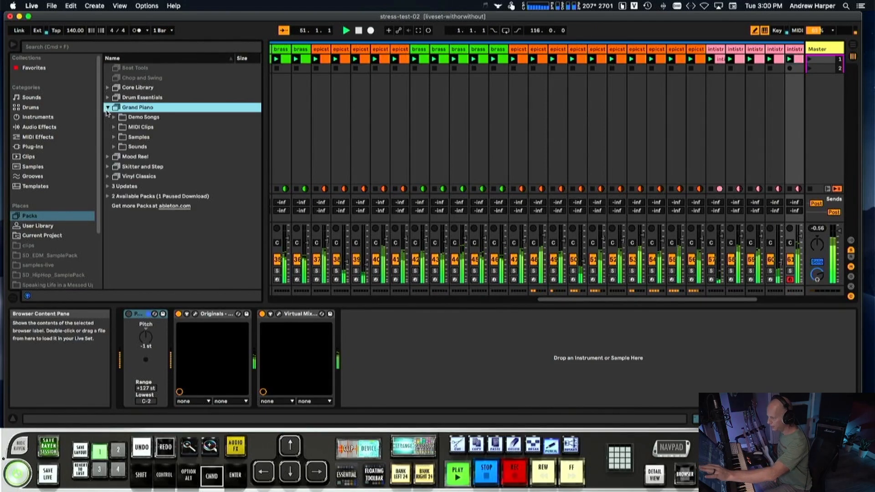
Expand Grand Piano's Sounds and Production folders and select the fourth preset
{"action": "left_click", "coordinate": [136, 145]}
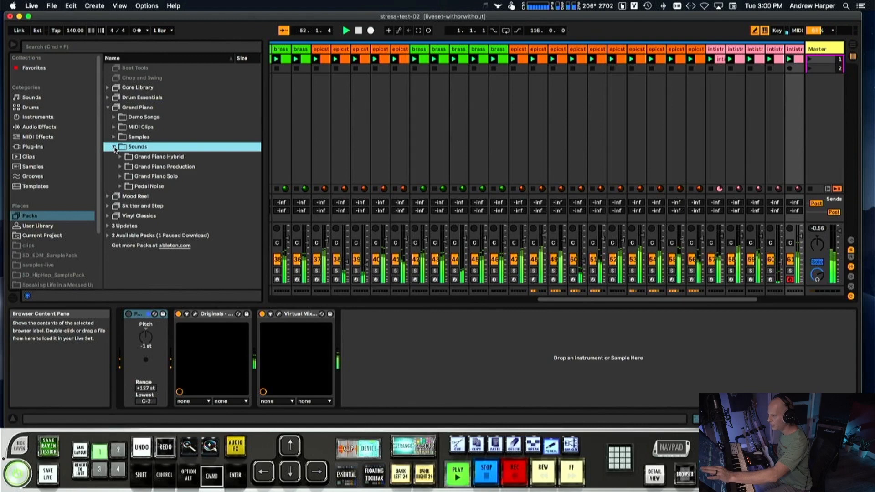
{"action": "left_click", "coordinate": [163, 166]}
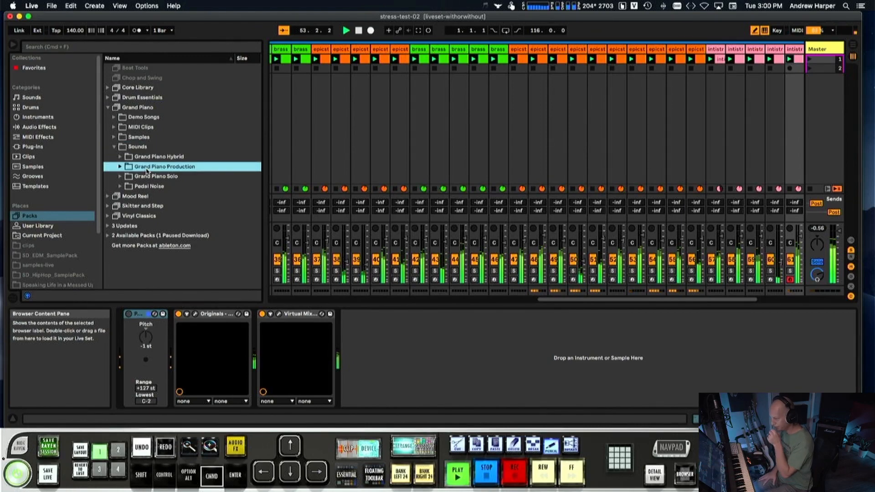
{"action": "left_click", "coordinate": [119, 166]}
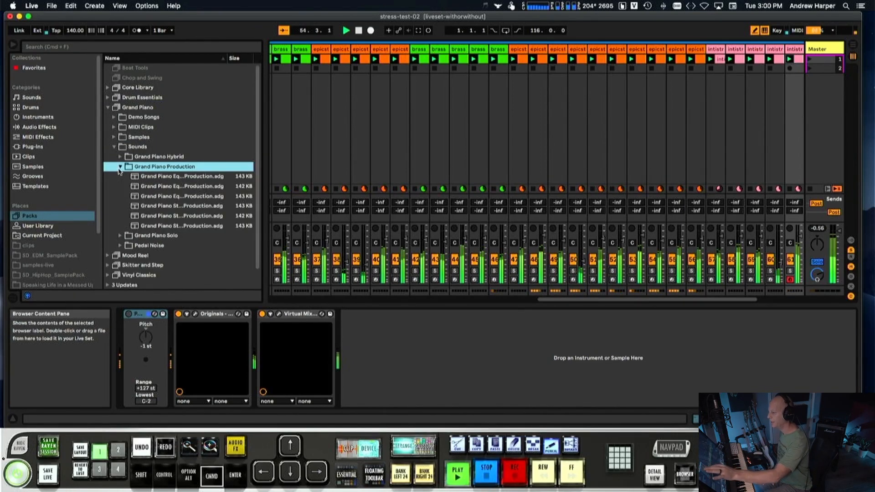
{"action": "left_click", "coordinate": [182, 205]}
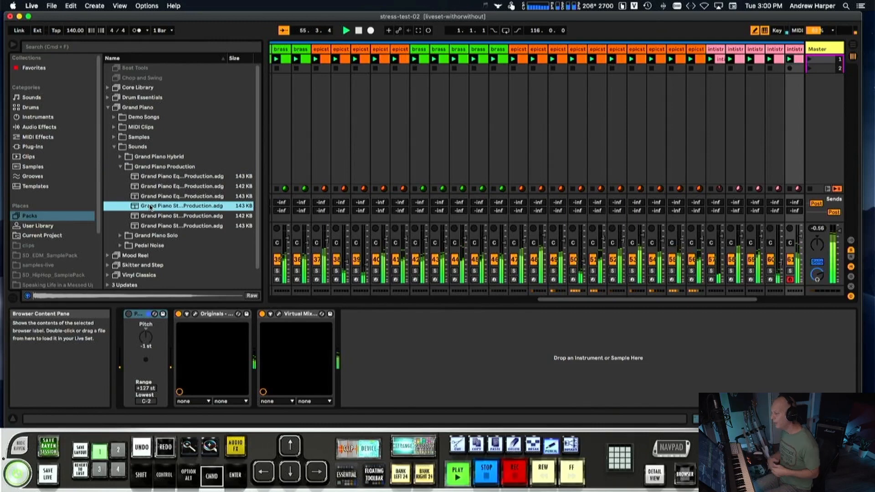